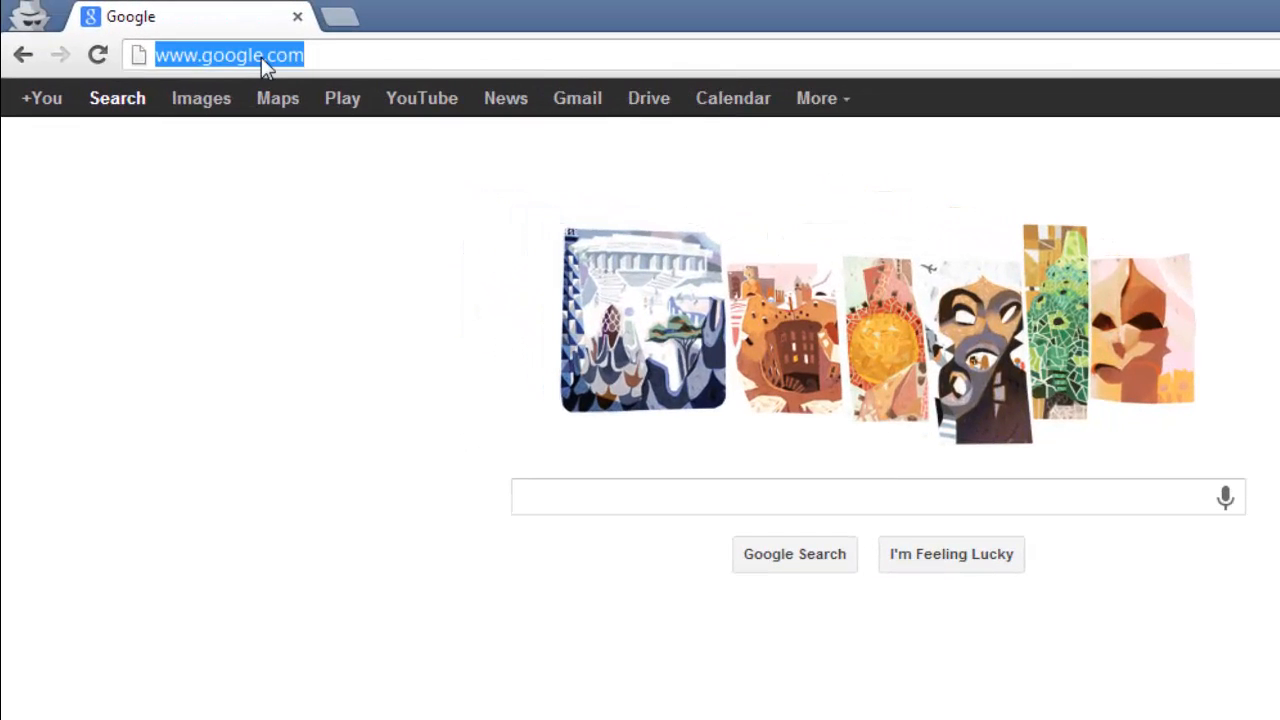
text(www.hotspotshield)
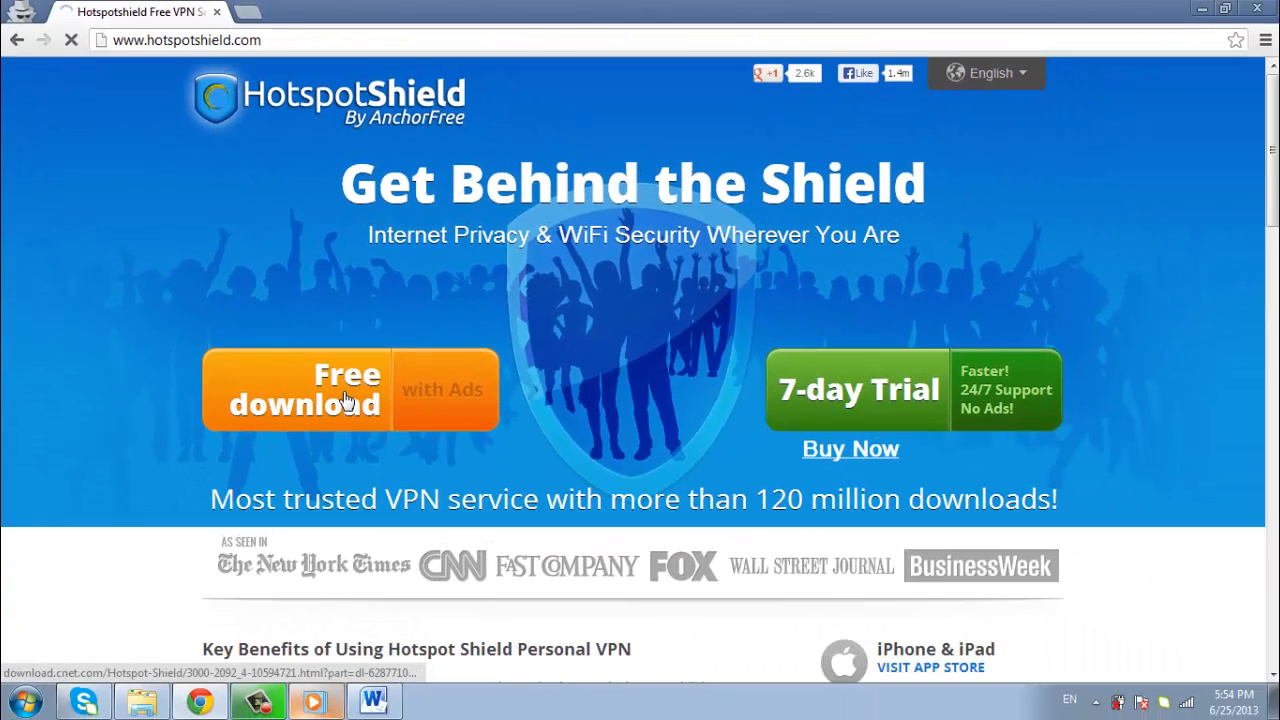
- Download the Hotspot Shield HSS-2.88 installer via the Free download and CNET Download Now links
click(304, 388)
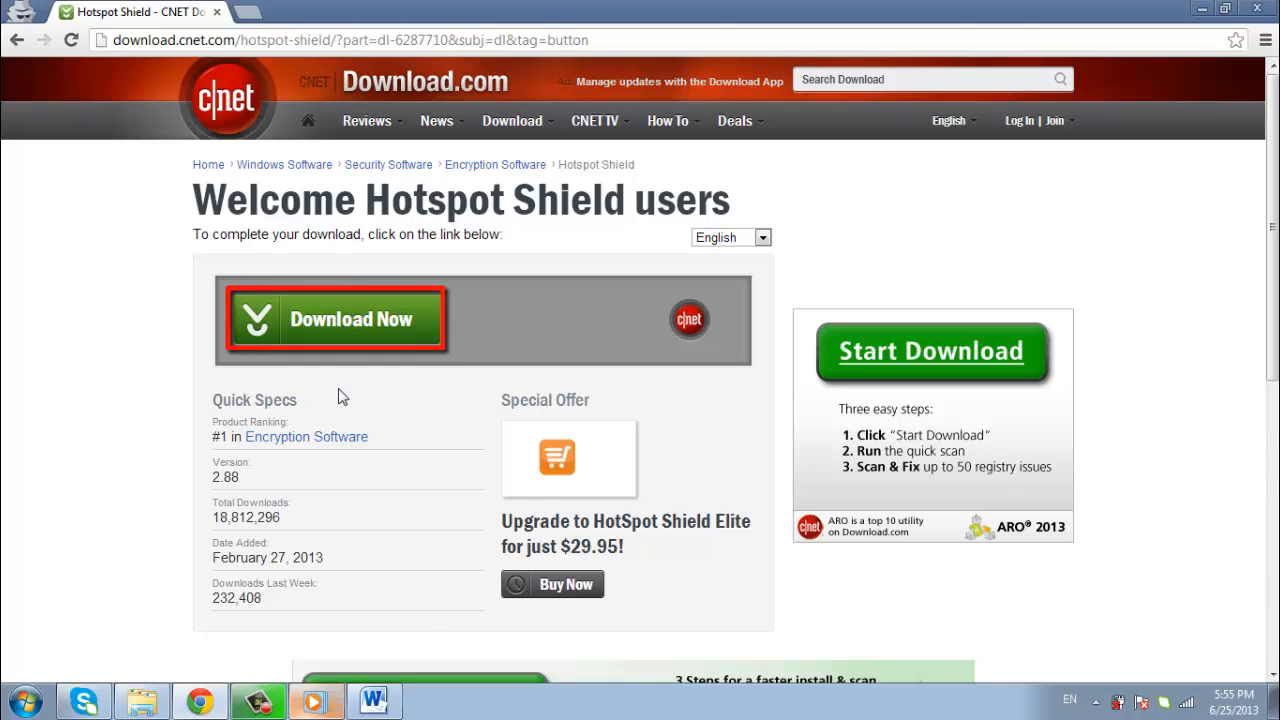
click(324, 320)
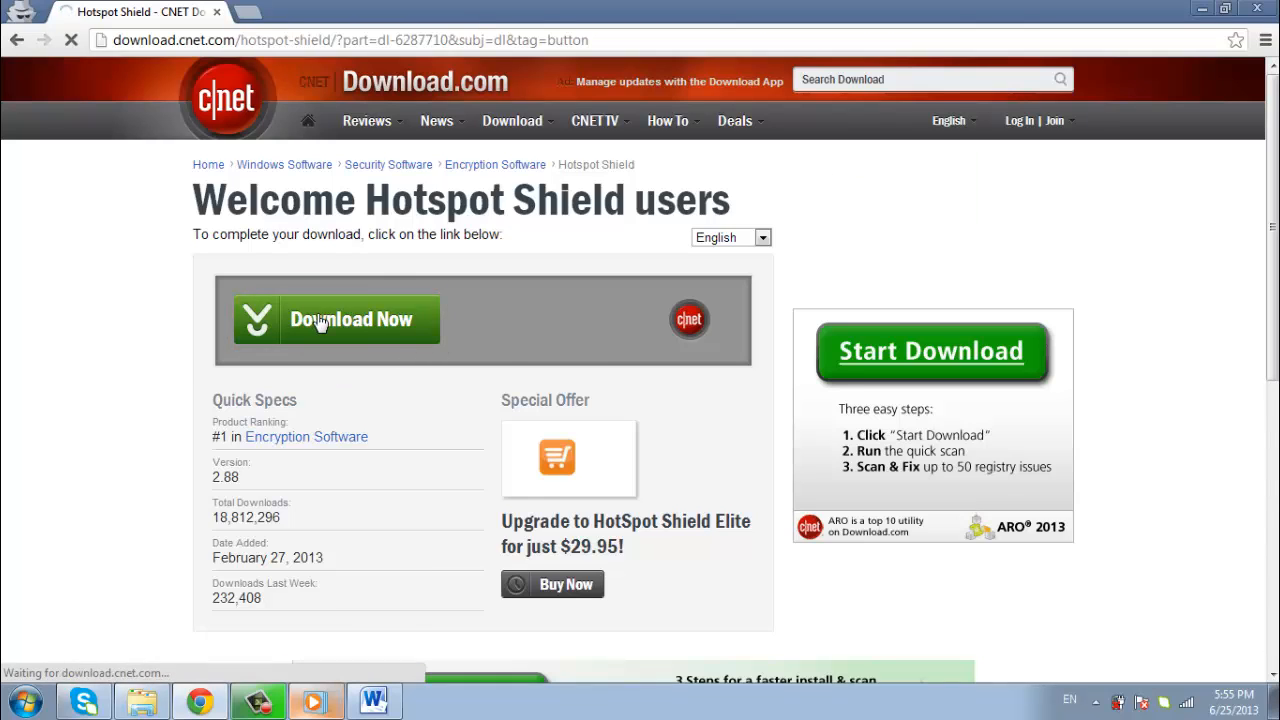
click(336, 320)
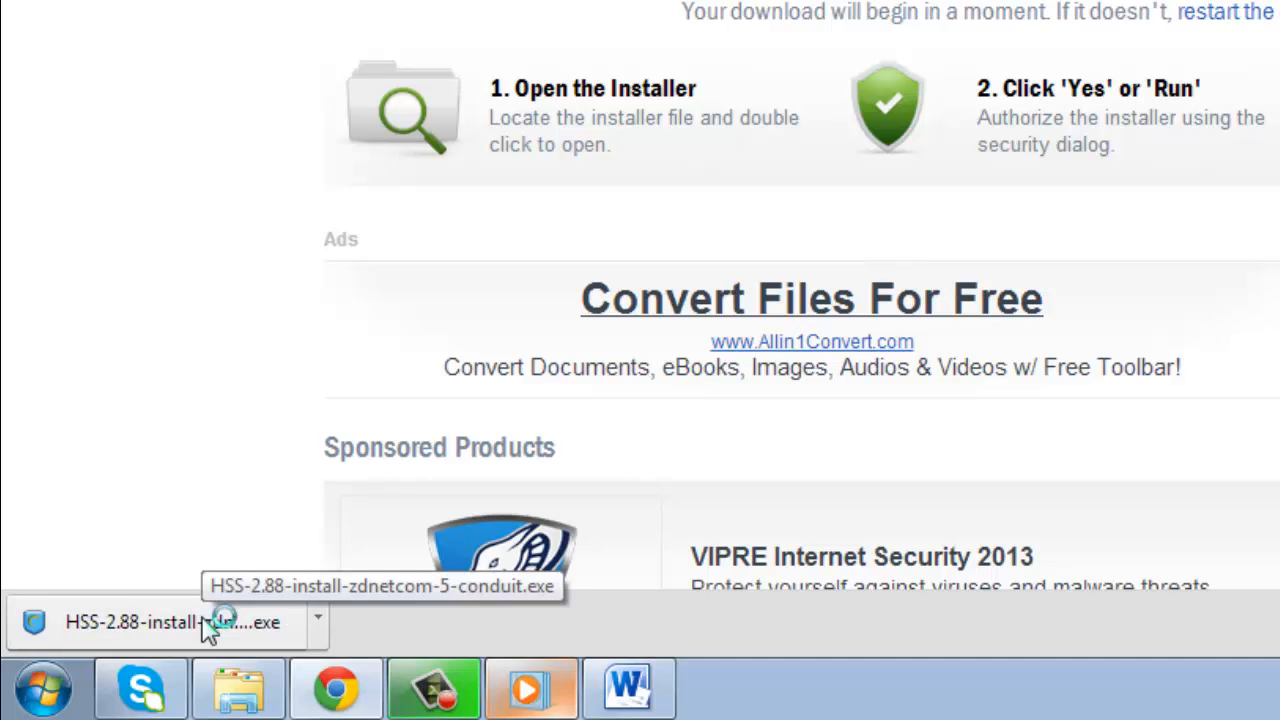
- Run the downloaded HSS installer so the Hotspot Shield 2.88 Setup welcome window appears
double_click(200, 620)
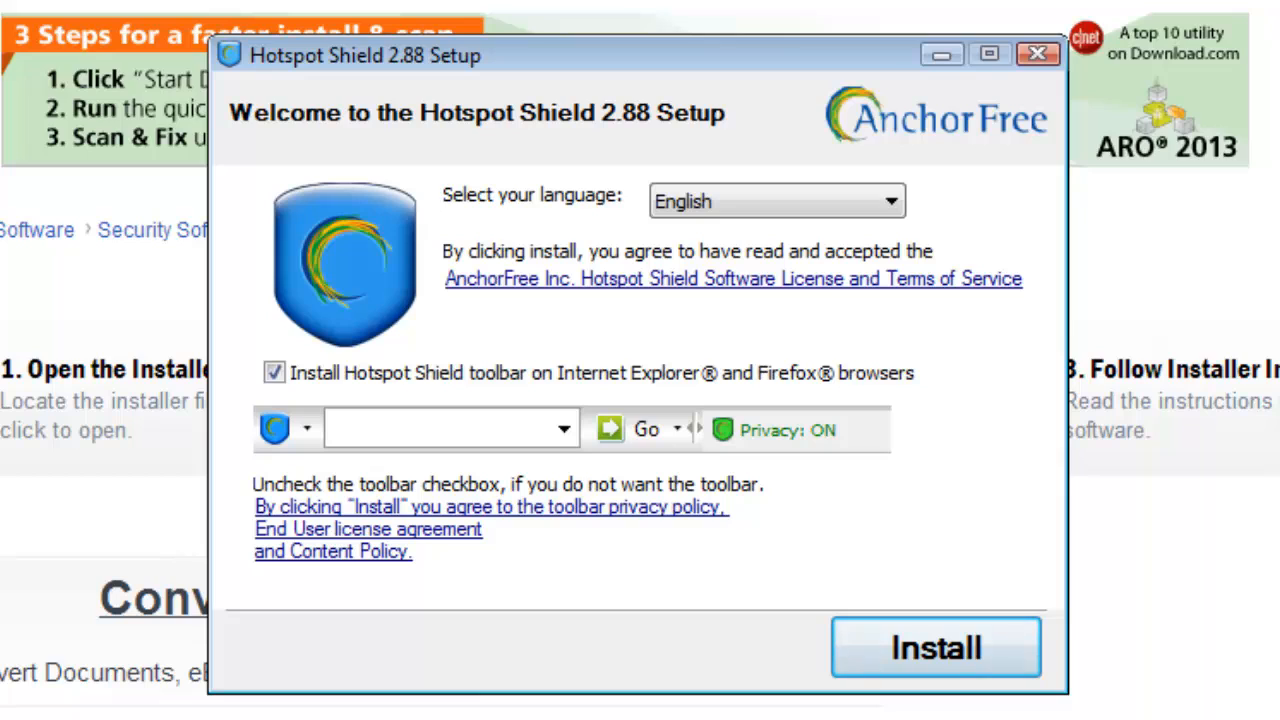
mouse_move(904, 210)
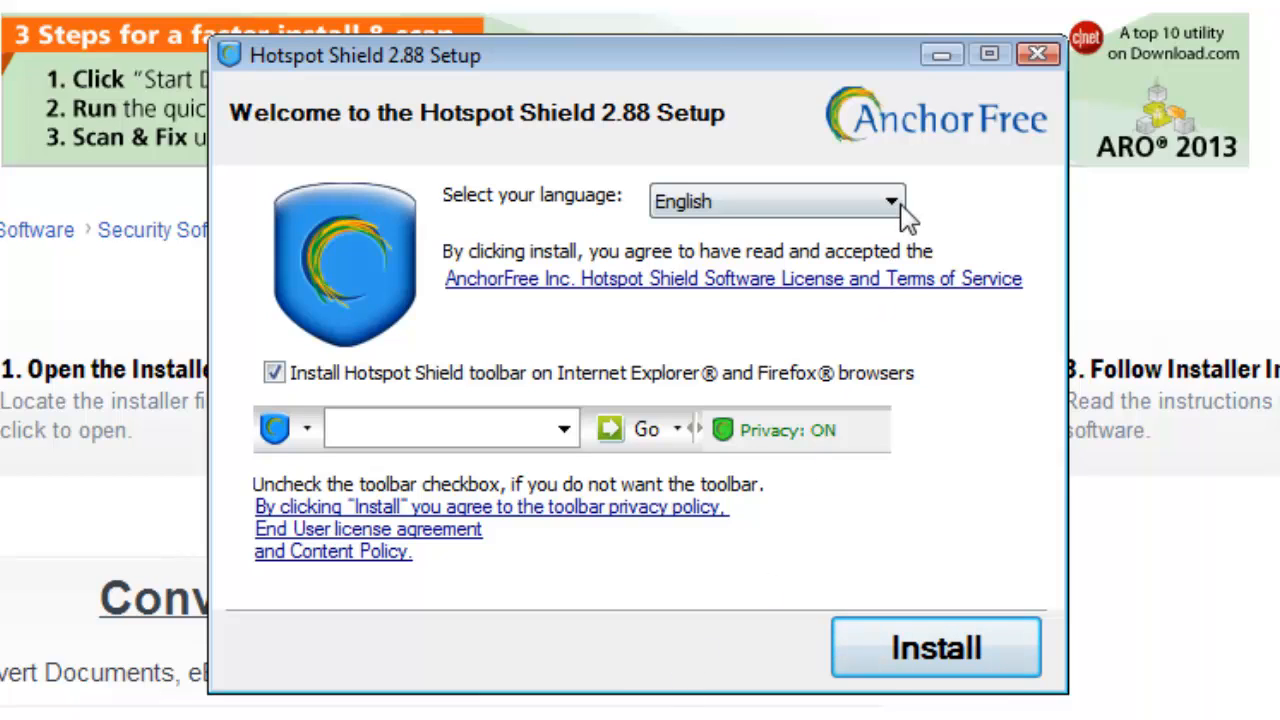
mouse_move(960, 236)
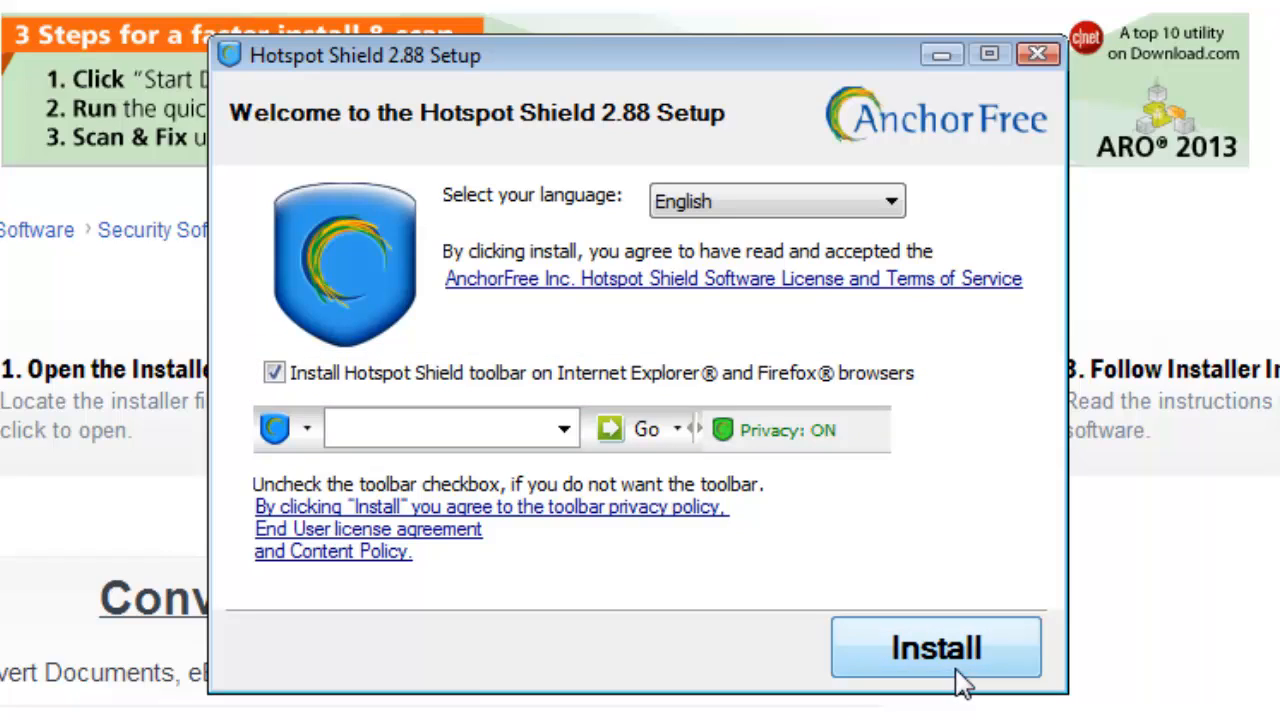
- Install Hotspot Shield 2.88, finish setup, and launch it from the desktop showing PROTECTED
click(932, 648)
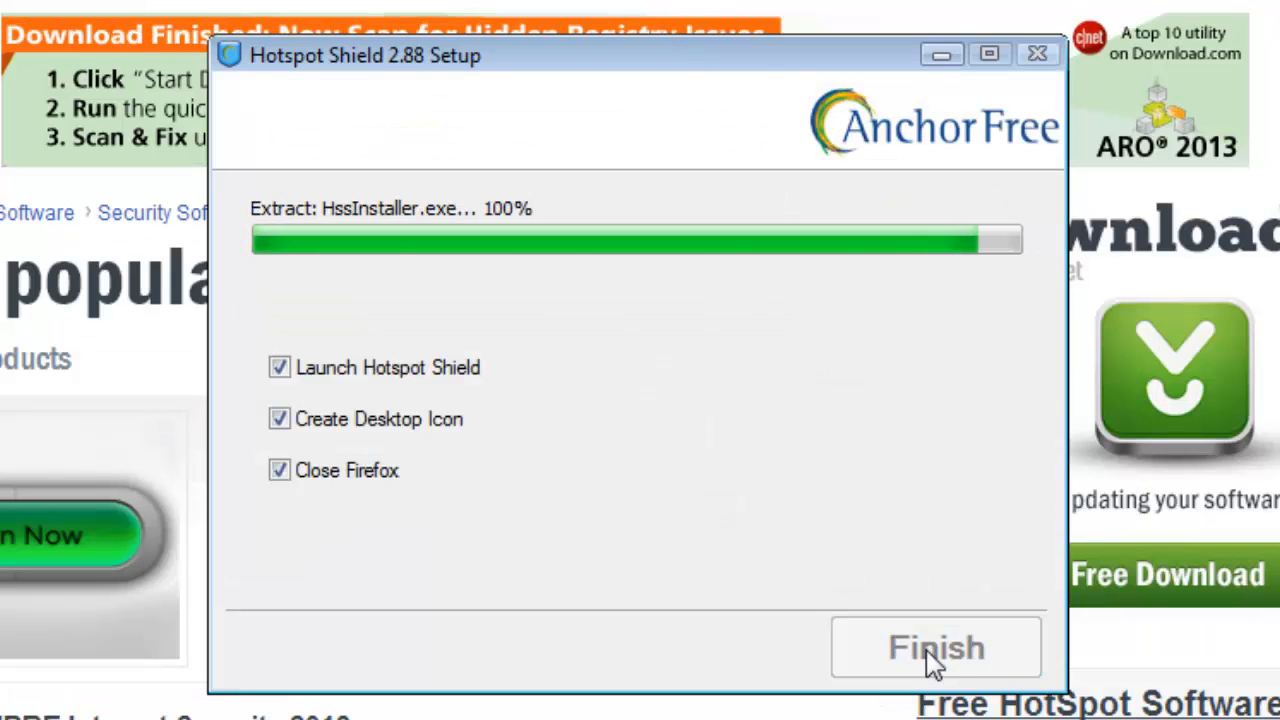
mouse_move(936, 674)
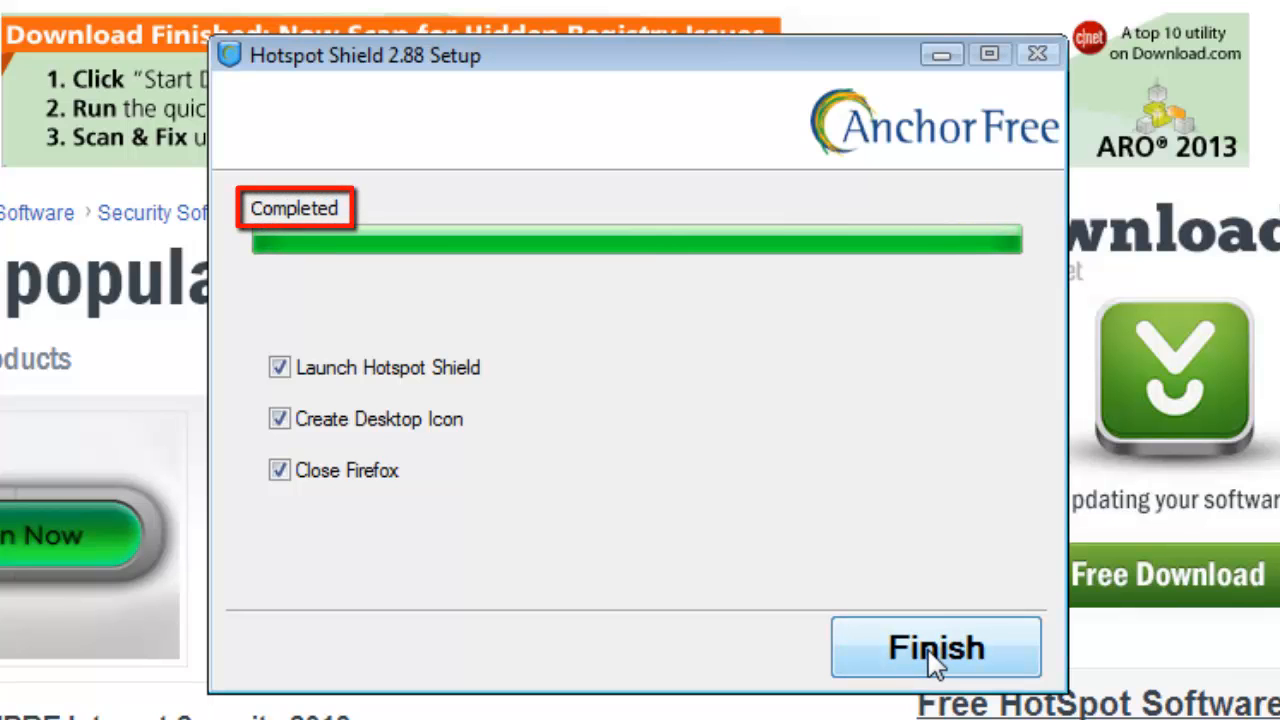
click(936, 650)
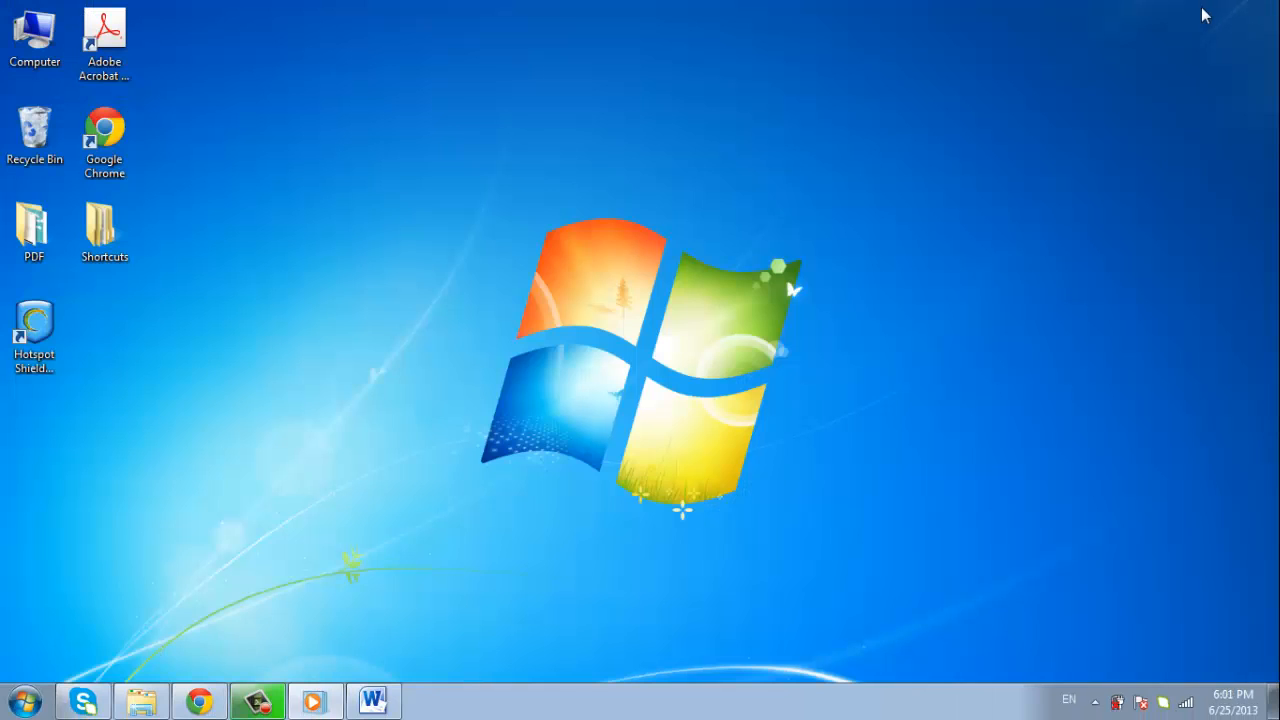
double_click(34, 330)
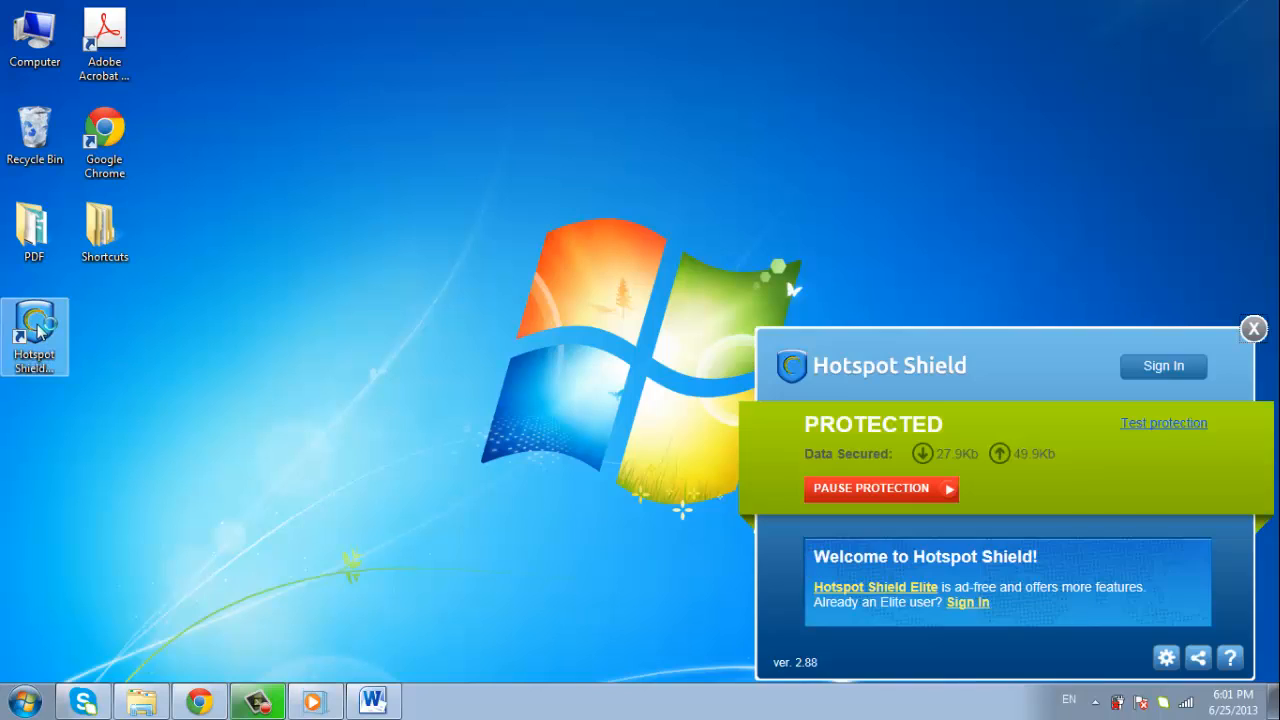